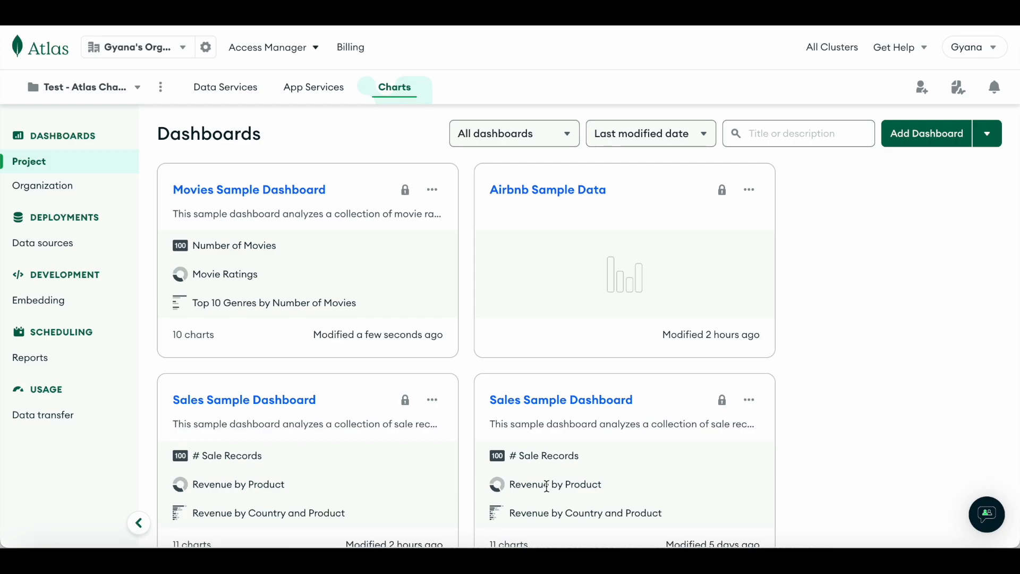
{"action": "mouse_move", "coordinate": [271, 194]}
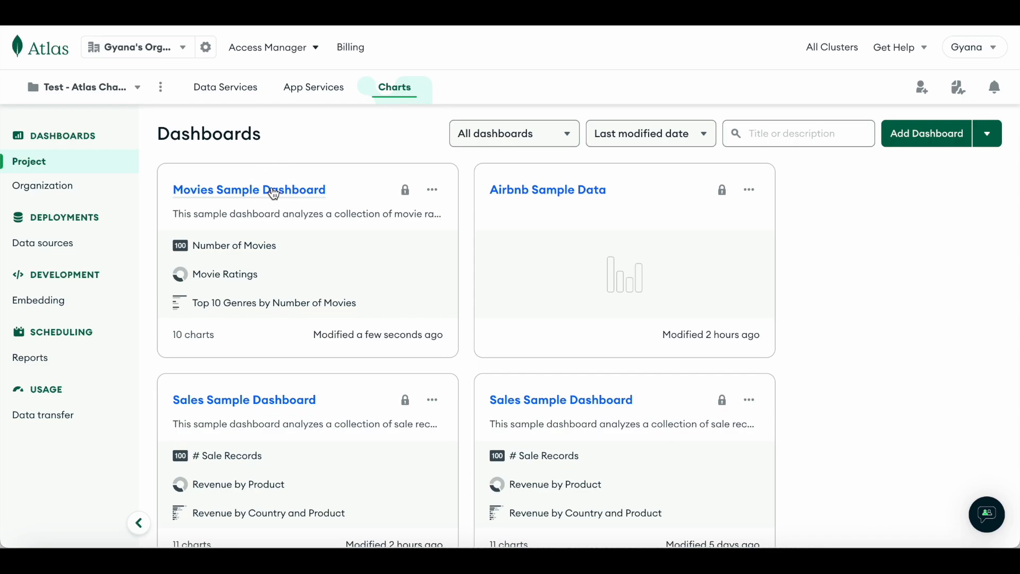
- Open the Movies Sample Dashboard from the Dashboards page
{"action": "left_click", "coordinate": [250, 190]}
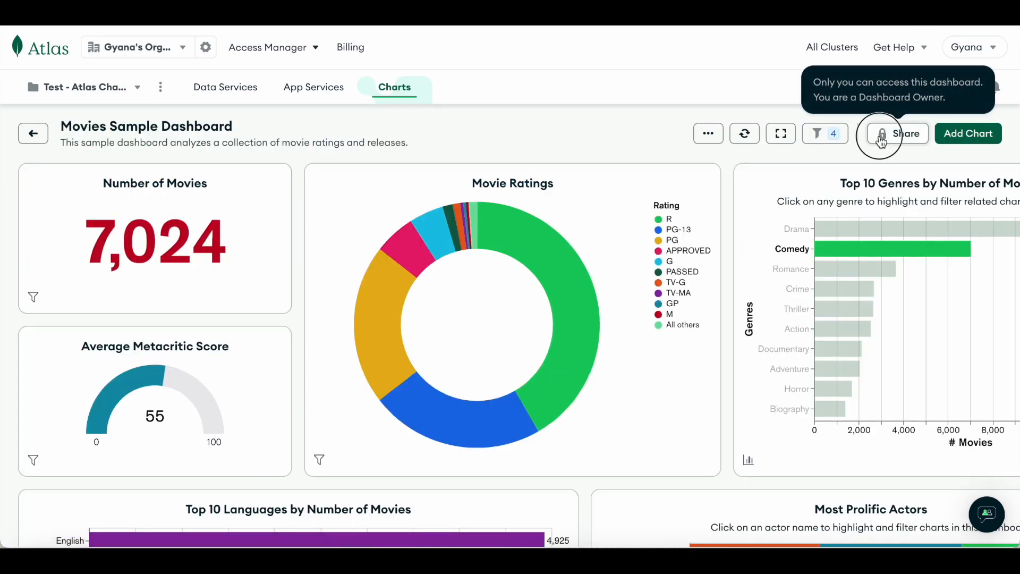
- Enable 'Can view this dashboard' for the whole organization in the Share settings and close them
{"action": "left_click", "coordinate": [898, 134]}
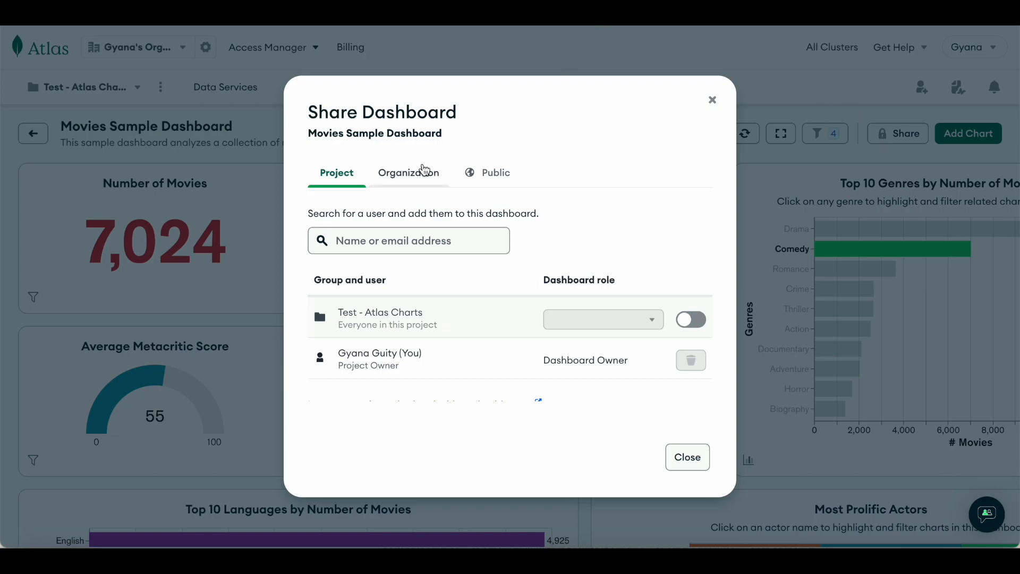
{"action": "left_click", "coordinate": [408, 172]}
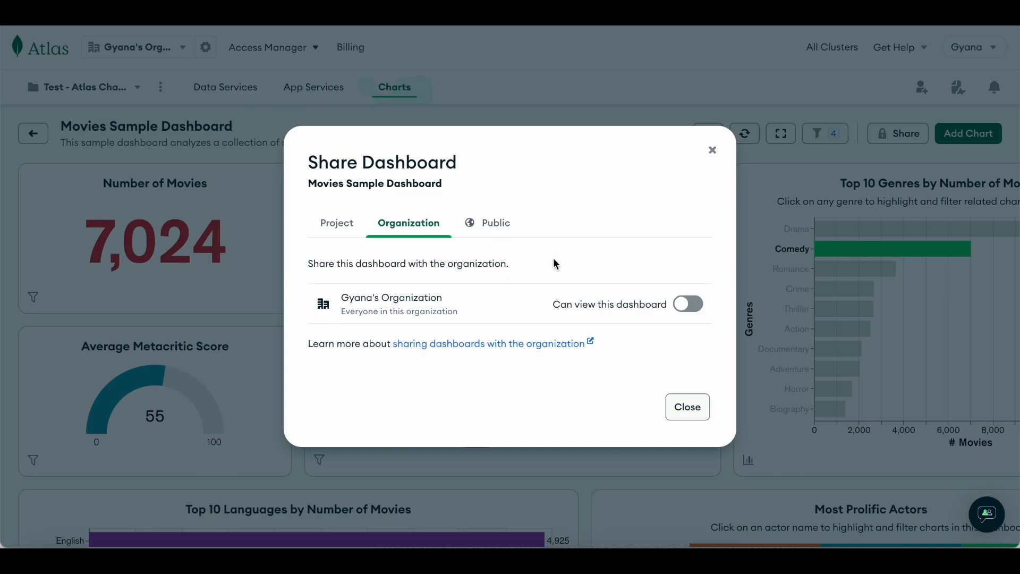
{"action": "left_click", "coordinate": [687, 304]}
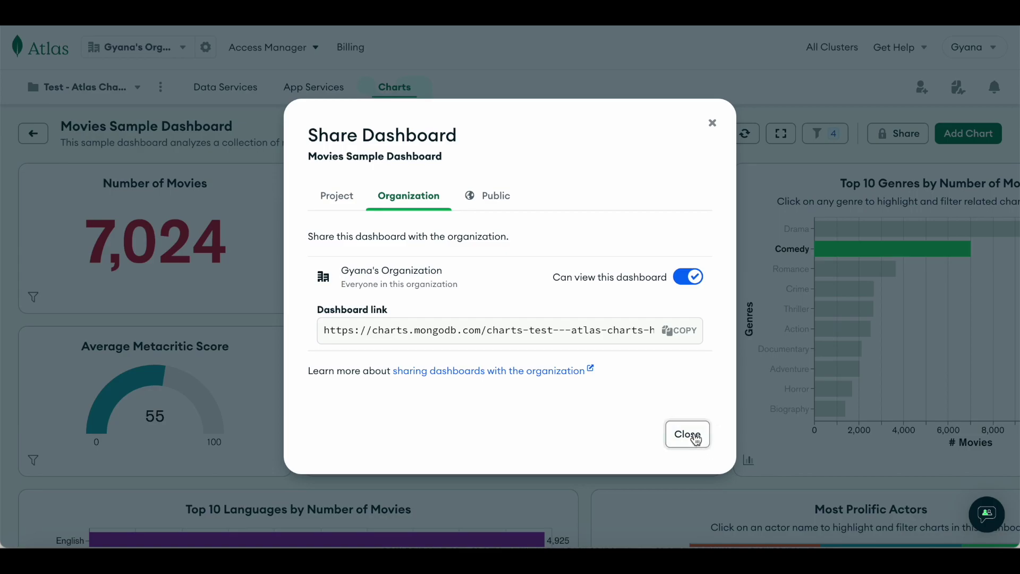
{"action": "left_click", "coordinate": [687, 433]}
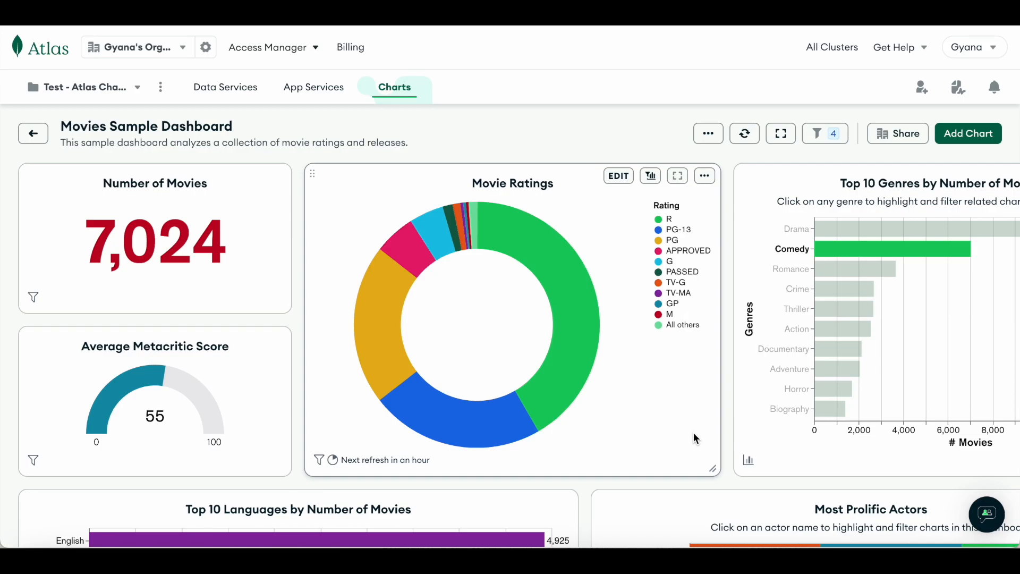
{"action": "mouse_move", "coordinate": [686, 433]}
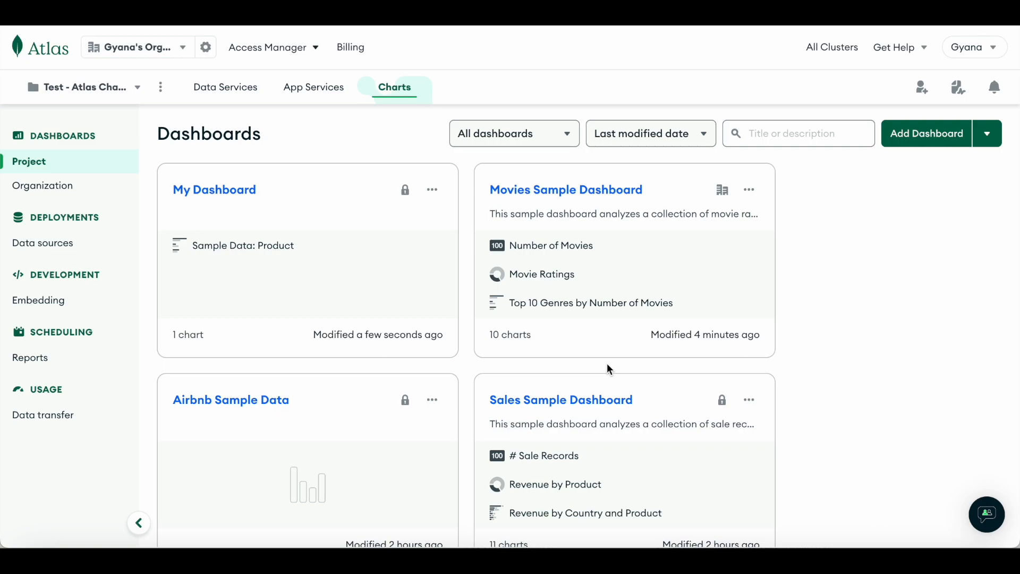
{"action": "mouse_move", "coordinate": [352, 183]}
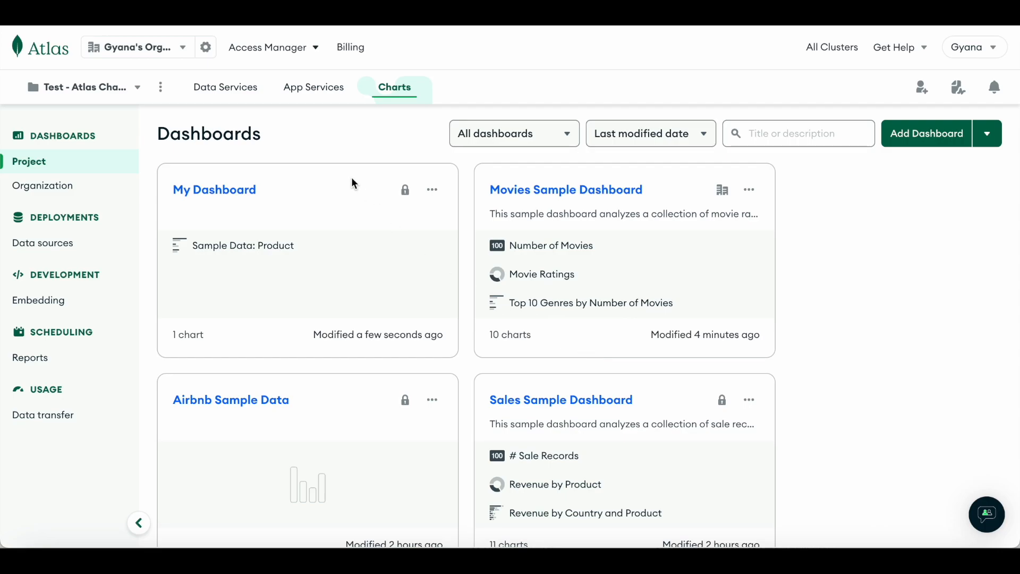
- Open My Dashboard and start a new scheduled Email report for it
{"action": "left_click", "coordinate": [215, 189]}
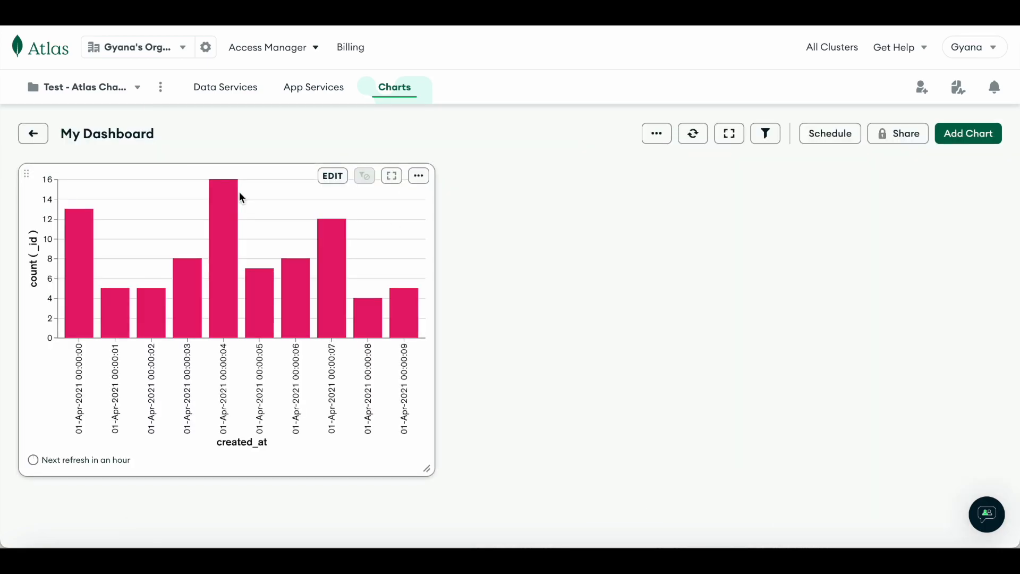
{"action": "mouse_move", "coordinate": [795, 158]}
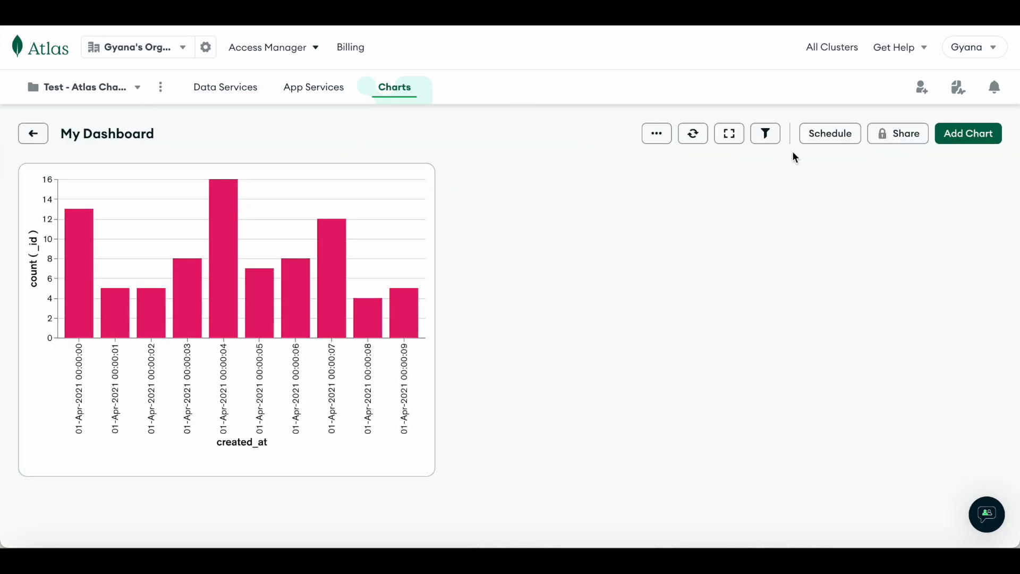
{"action": "left_click", "coordinate": [830, 134]}
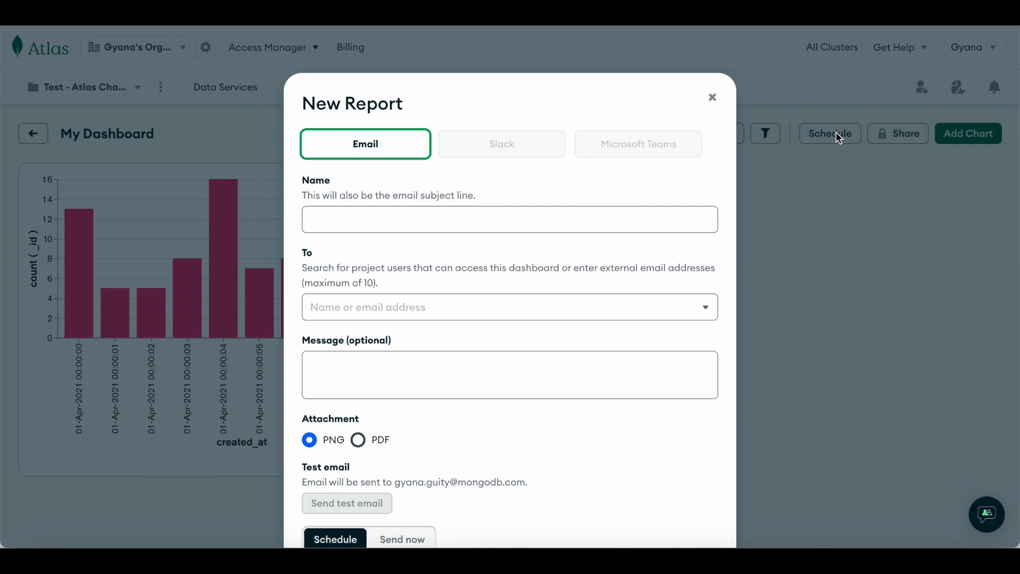
- Name the report 'Daily Activity', address it to yourself and attach the dashboard as a PDF
{"action": "type", "text": "D"}
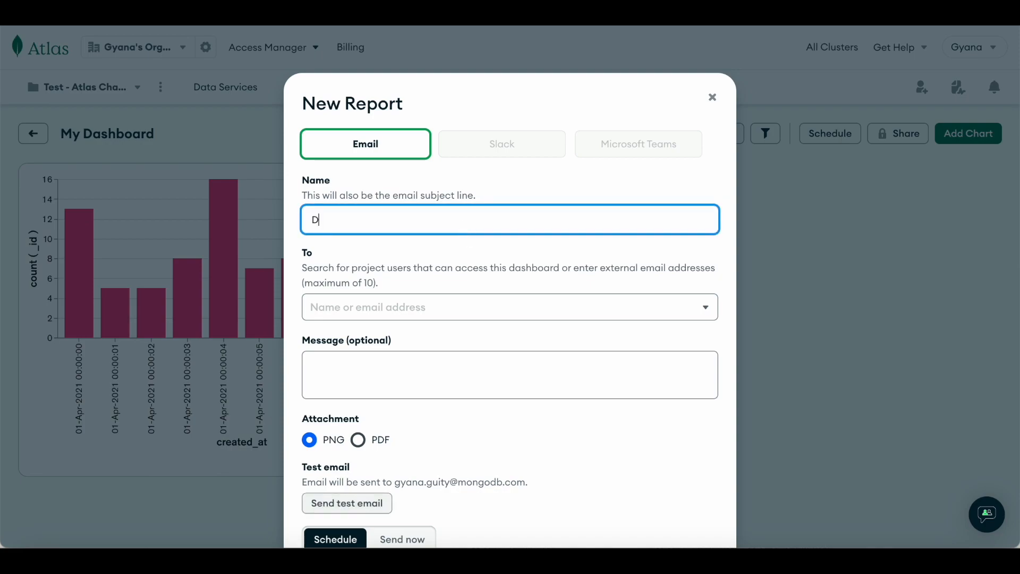
{"action": "type", "text": "aily Activity"}
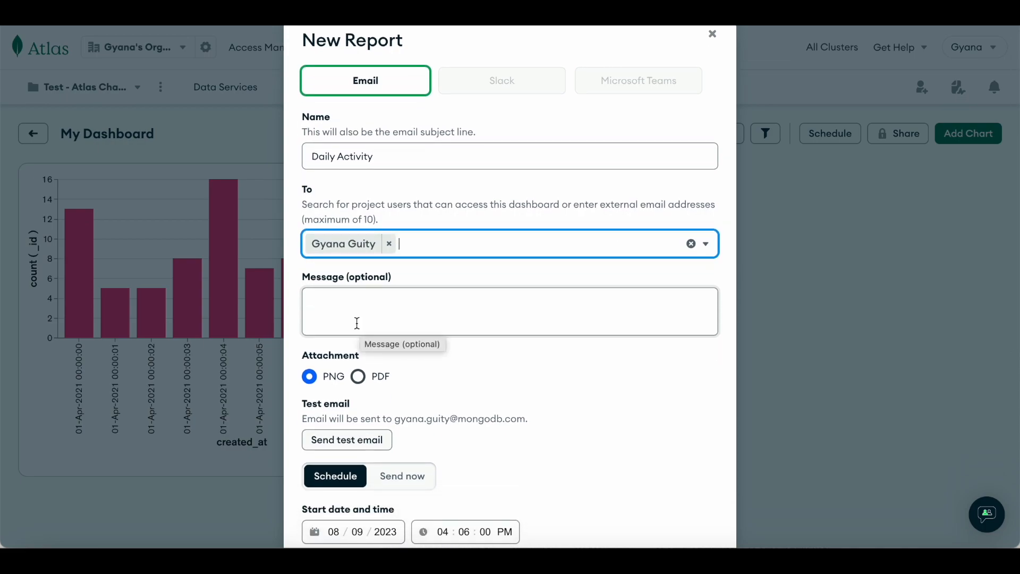
{"action": "left_click", "coordinate": [357, 376]}
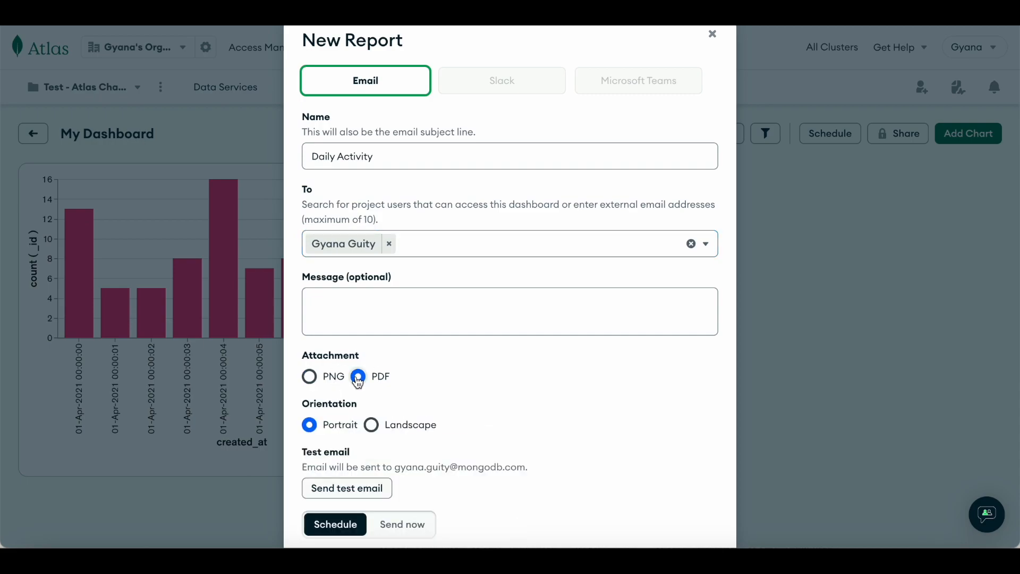
{"action": "left_click", "coordinate": [335, 525]}
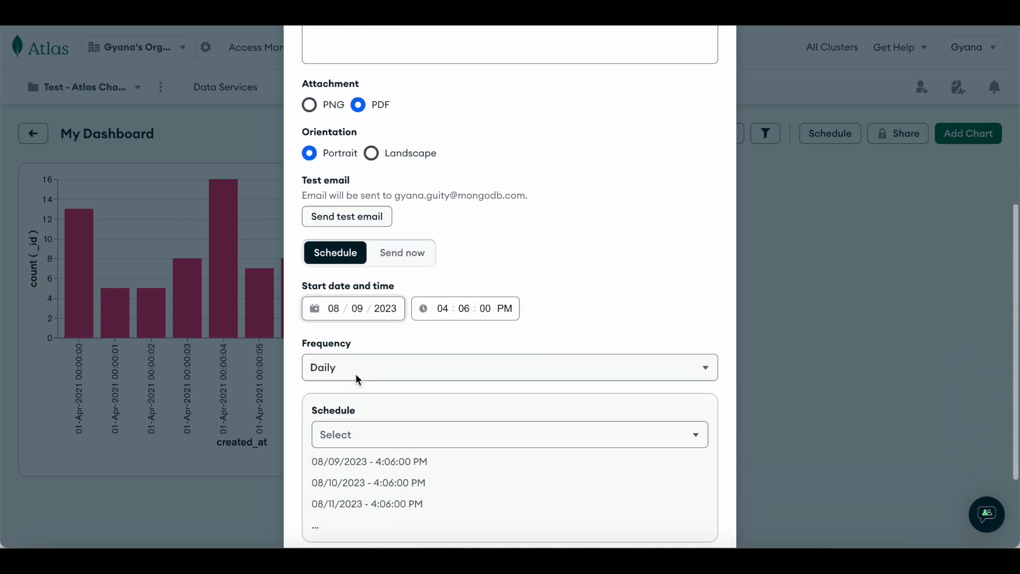
- Set the report frequency to Weekly on (UTC-05:00) Eastern Time (US & Canada)
{"action": "scroll", "scroll_direction": "down", "scroll_amount": 3}
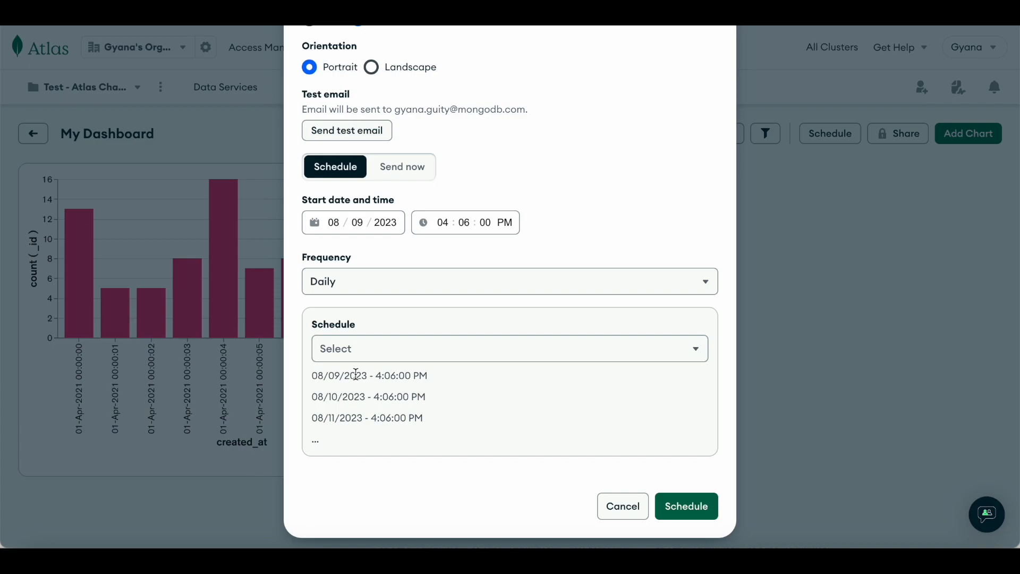
{"action": "left_click", "coordinate": [509, 282]}
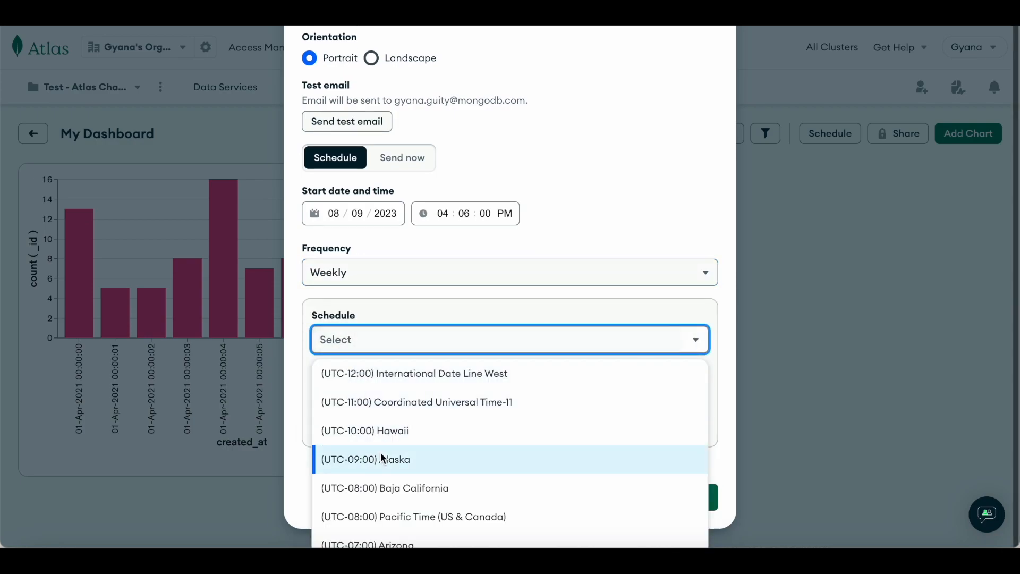
{"action": "scroll", "scroll_direction": "down", "scroll_amount": 3}
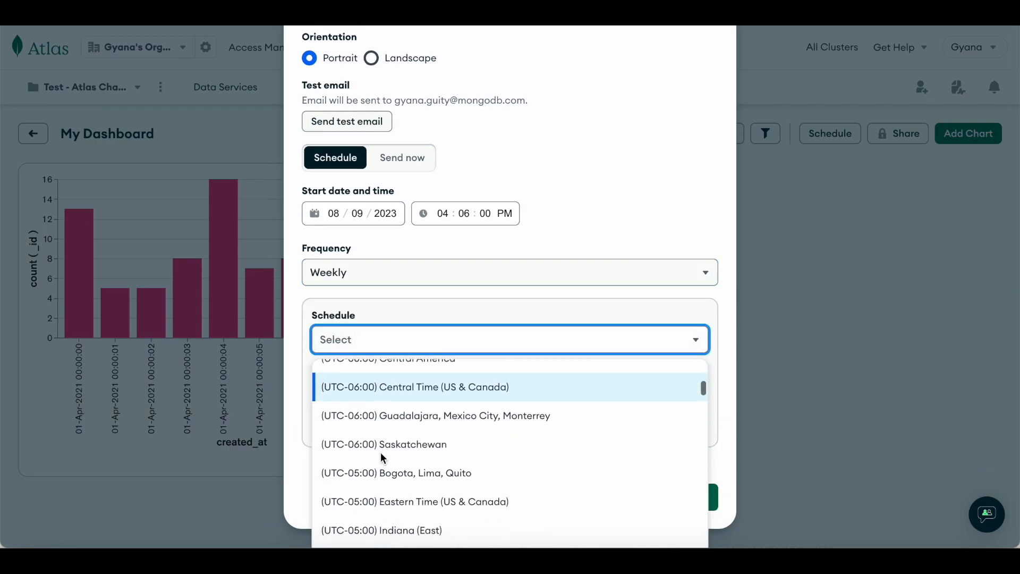
{"action": "left_click", "coordinate": [415, 501]}
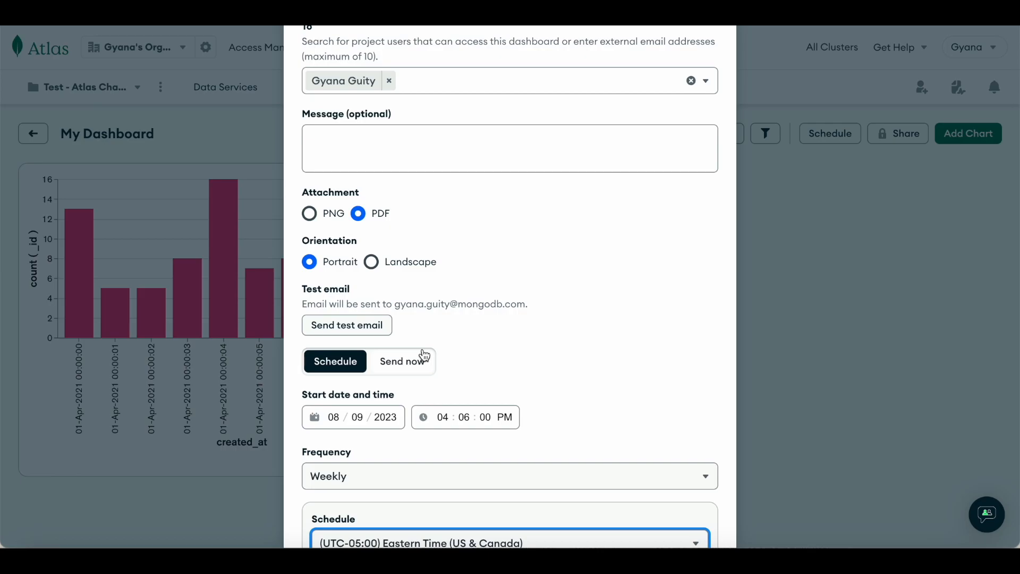
- Send a test email of the Daily Activity report and get the 'Test email sent.' confirmation
{"action": "left_click", "coordinate": [346, 325]}
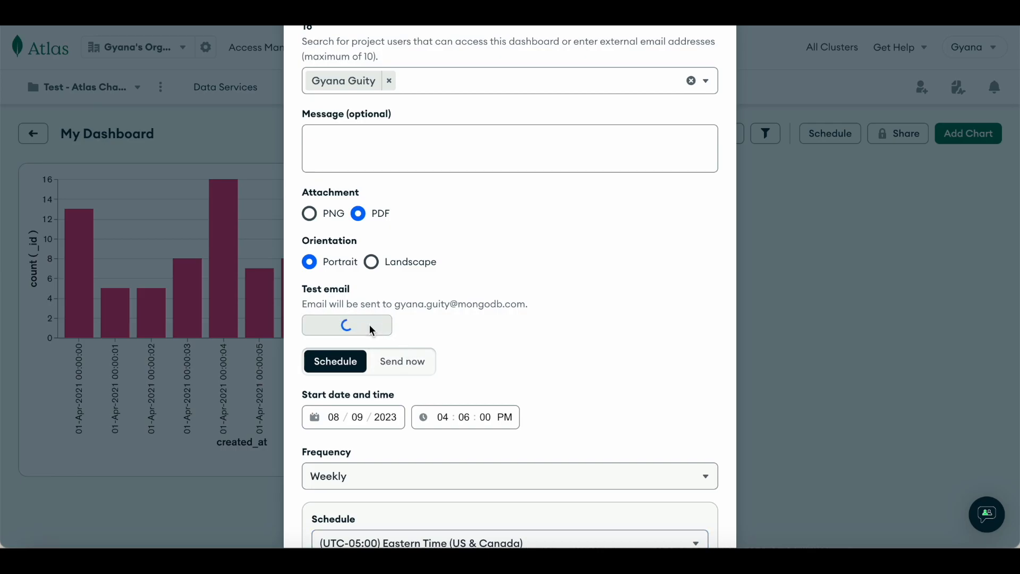
{"action": "left_click", "coordinate": [347, 325]}
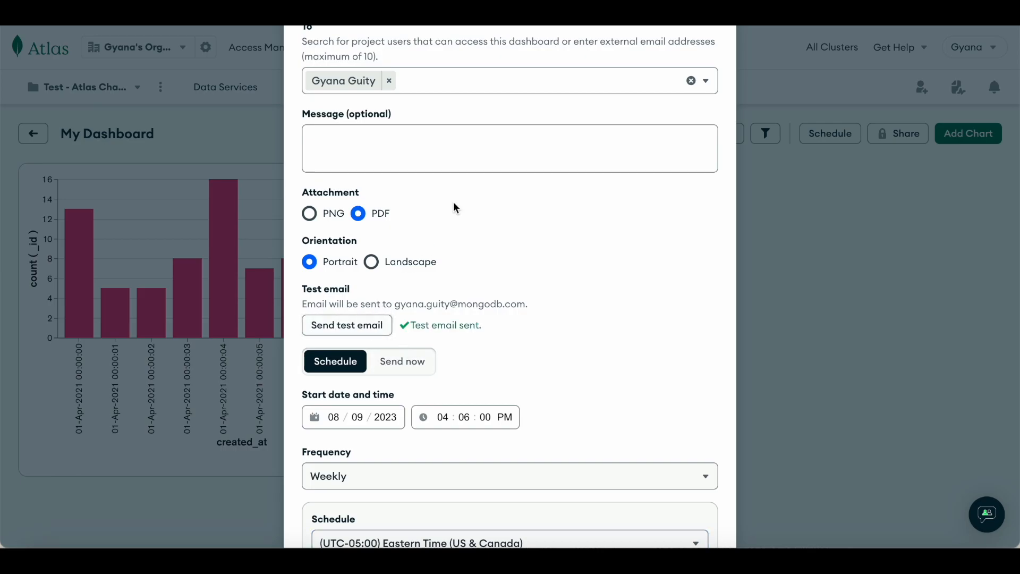